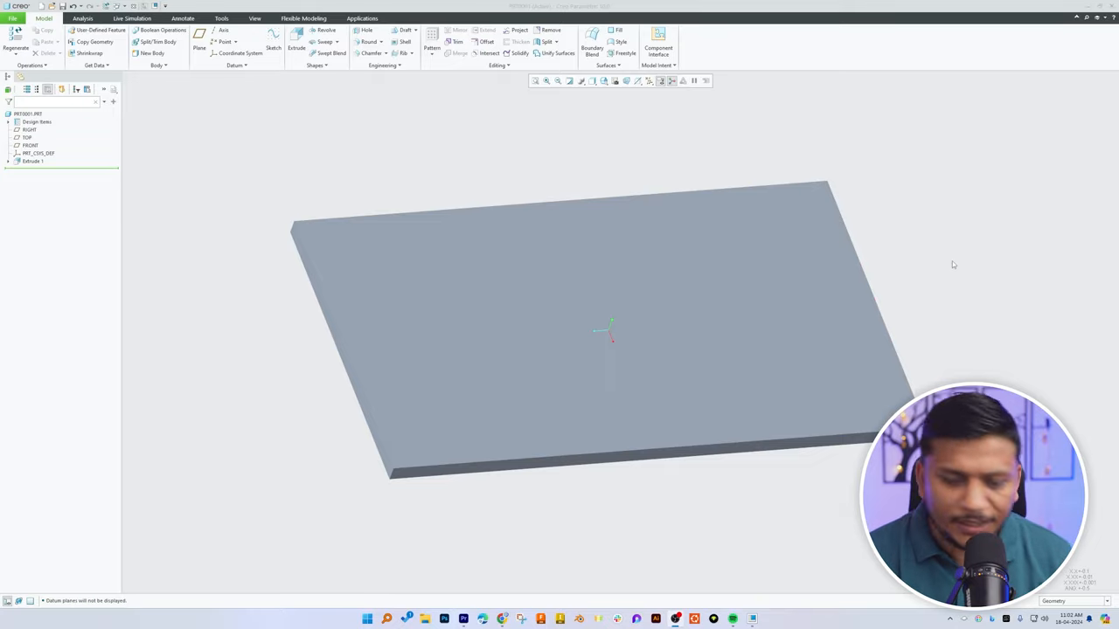
mouse_move(619, 185)
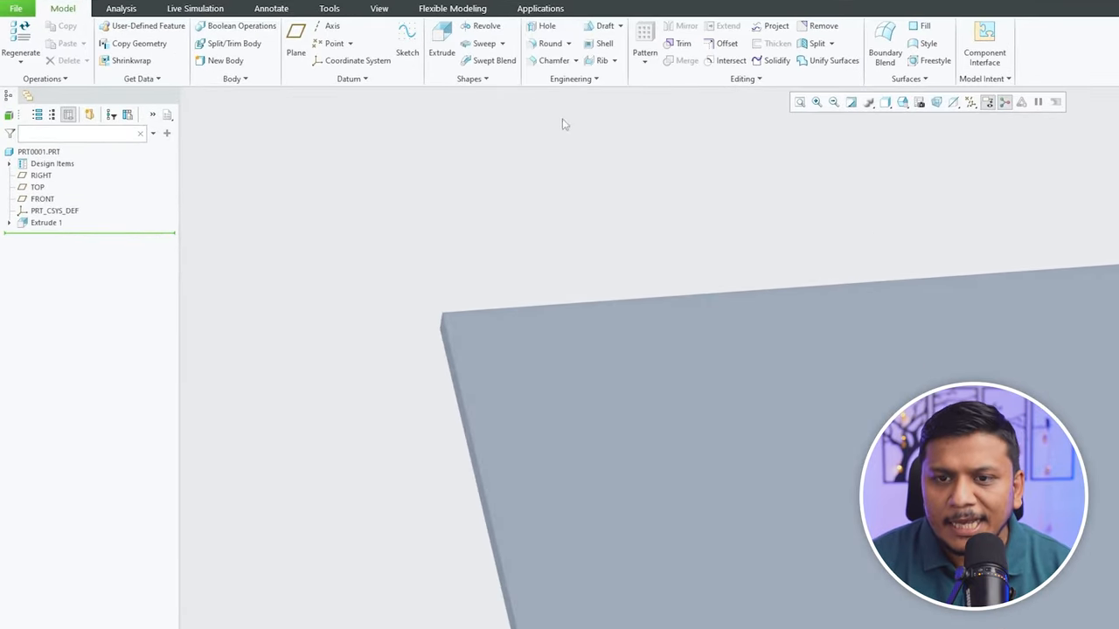
Create a datum point on the plate's top face and hide datum plane display.
click(334, 42)
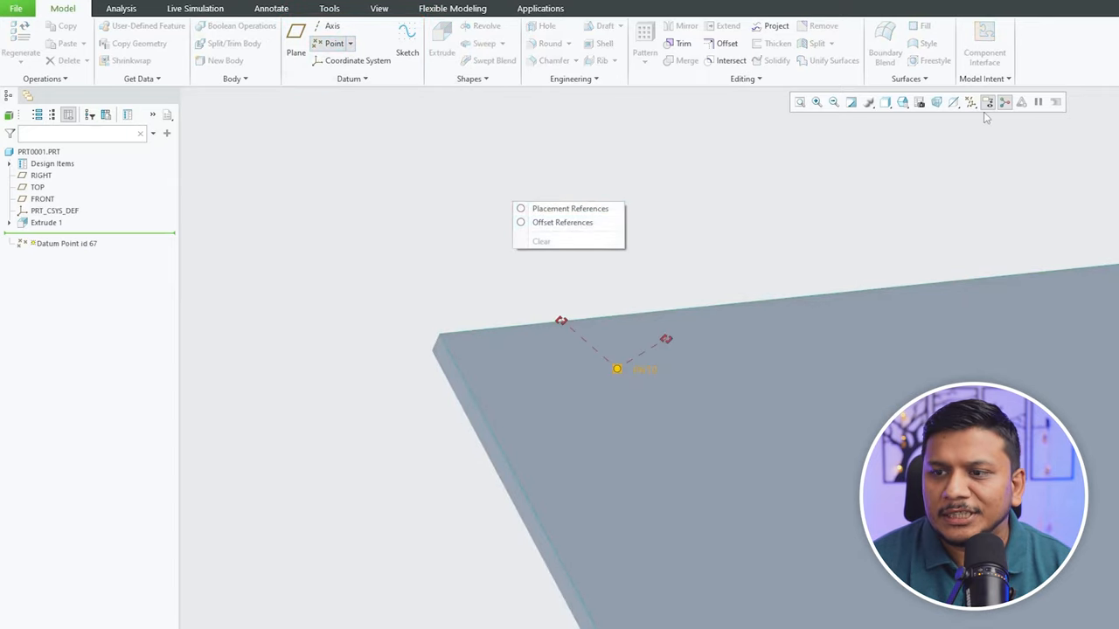
click(987, 101)
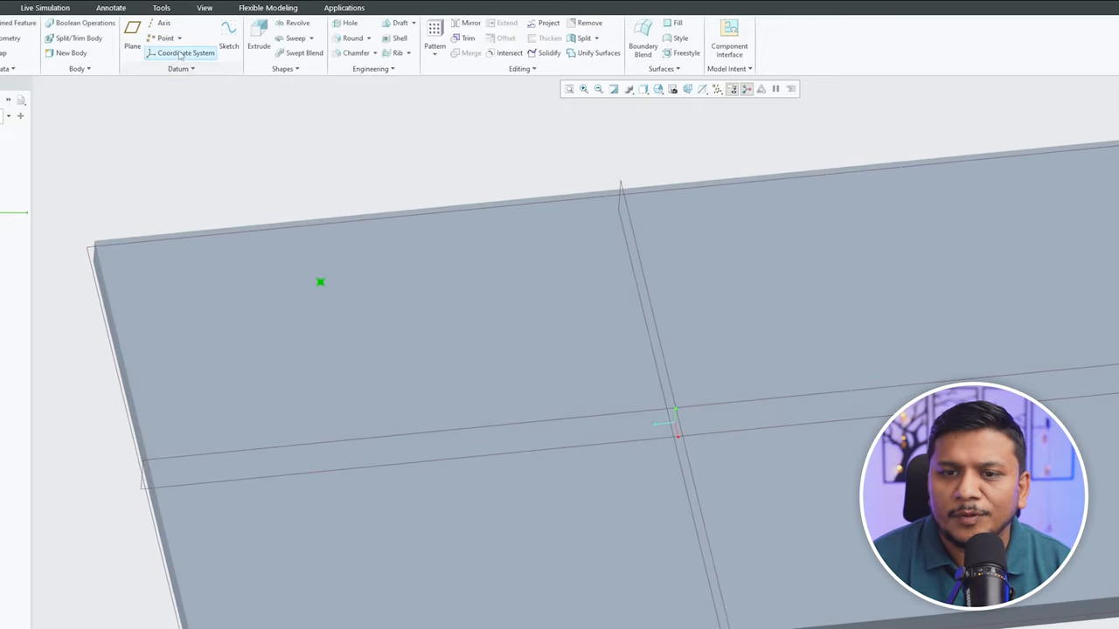
mouse_move(164, 38)
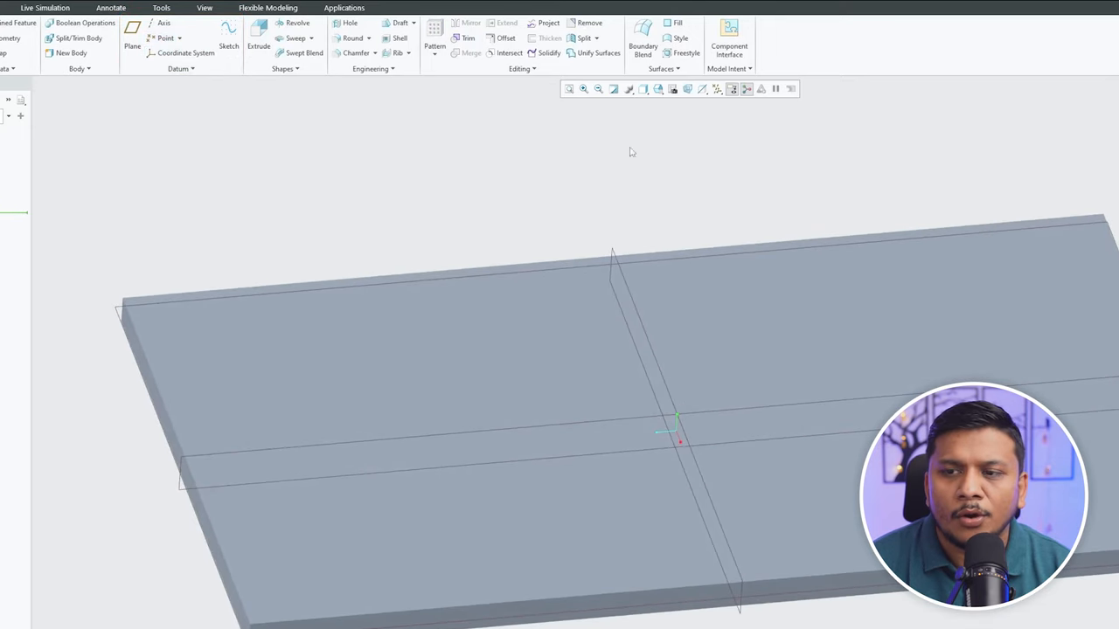
click(716, 88)
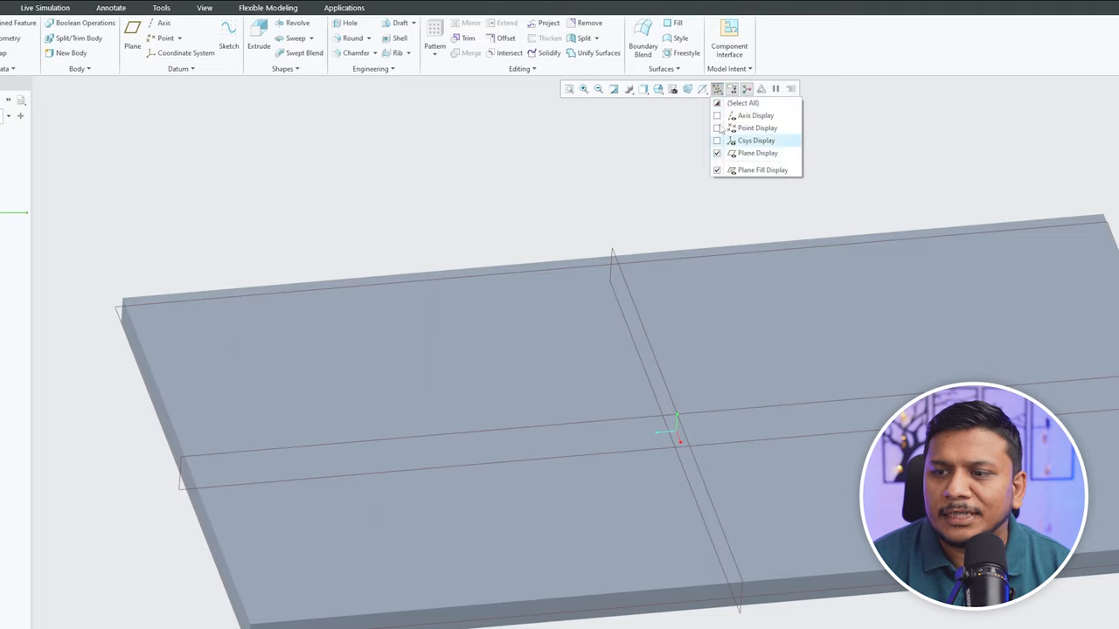
click(717, 103)
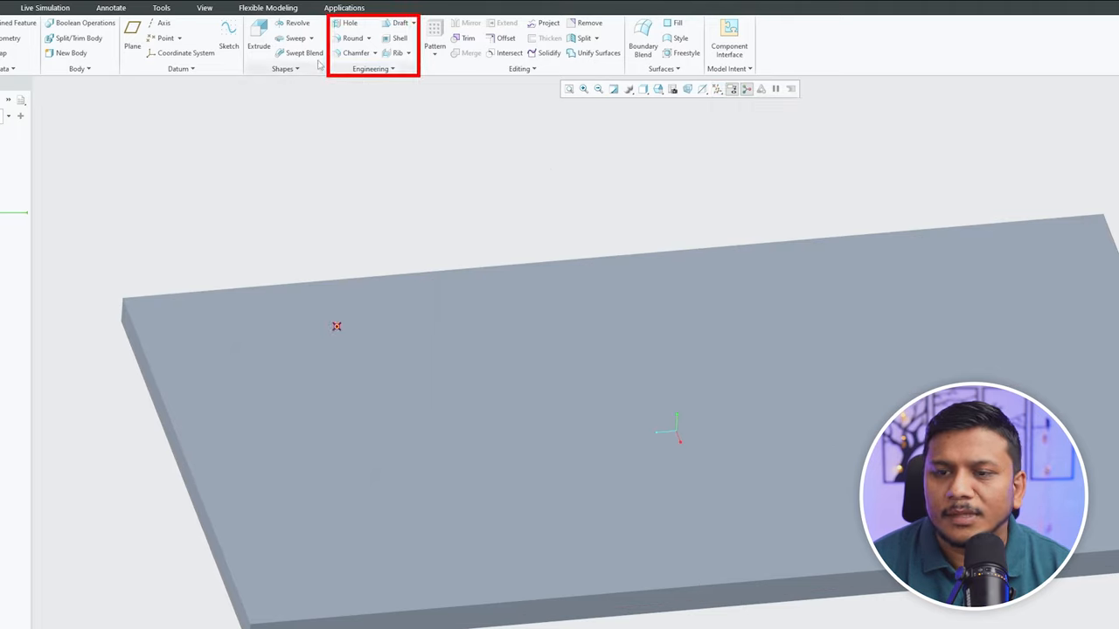
Add a through hole of diameter 12 placed on the datum point.
click(349, 23)
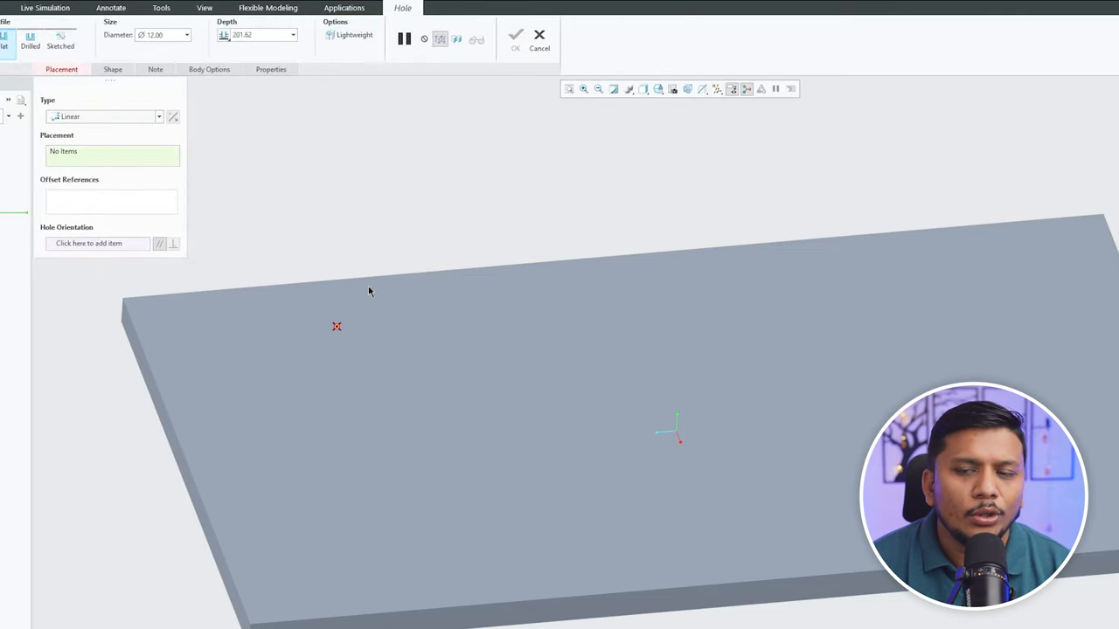
click(336, 327)
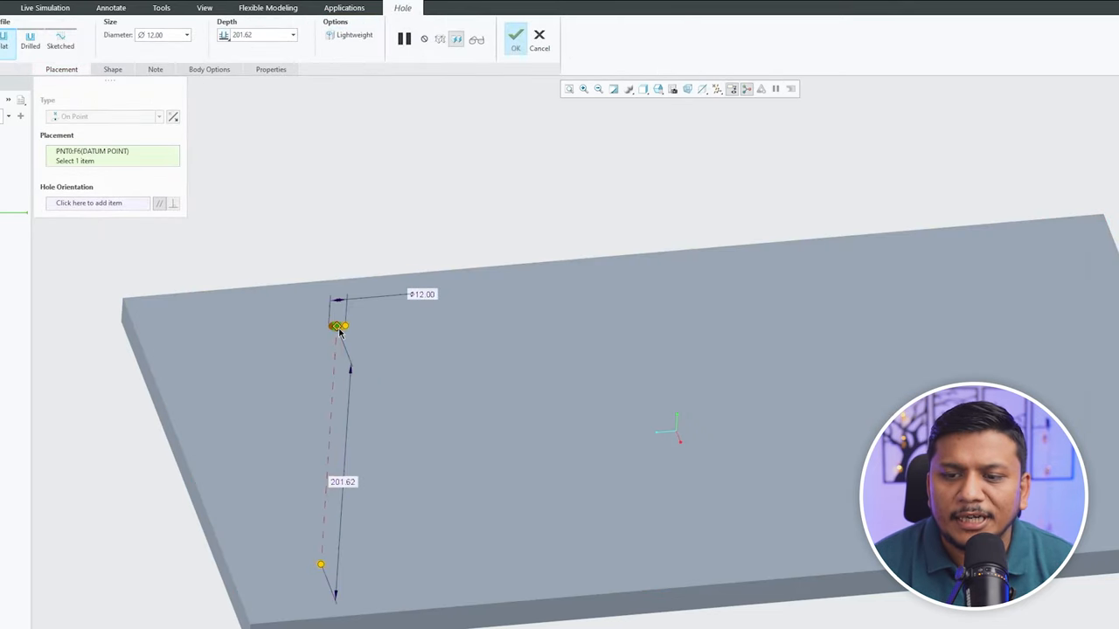
click(370, 350)
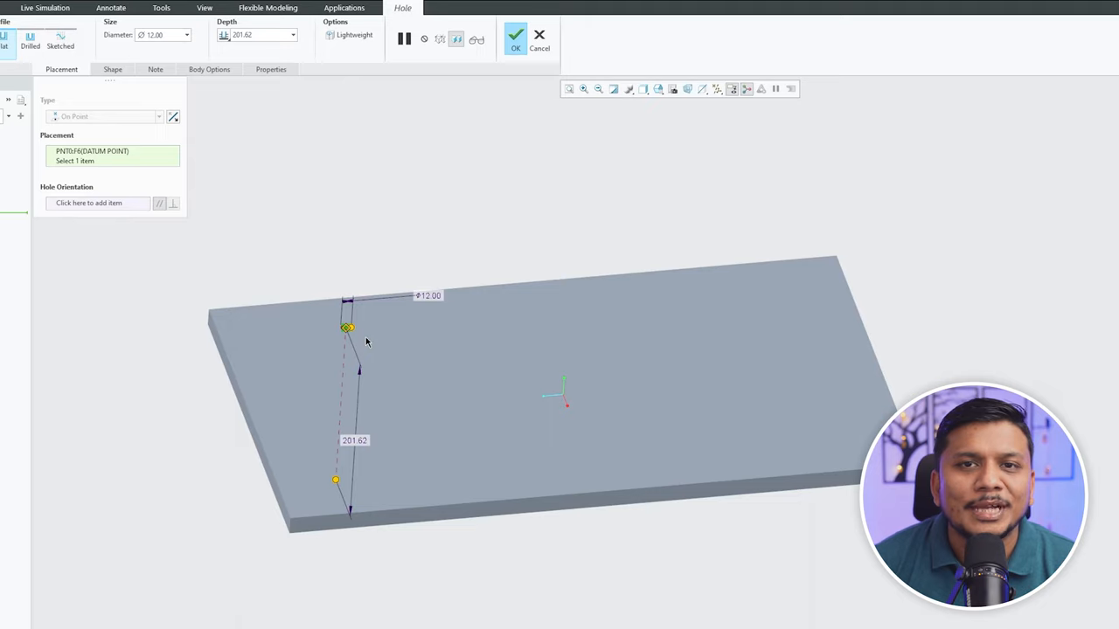
mouse_move(364, 276)
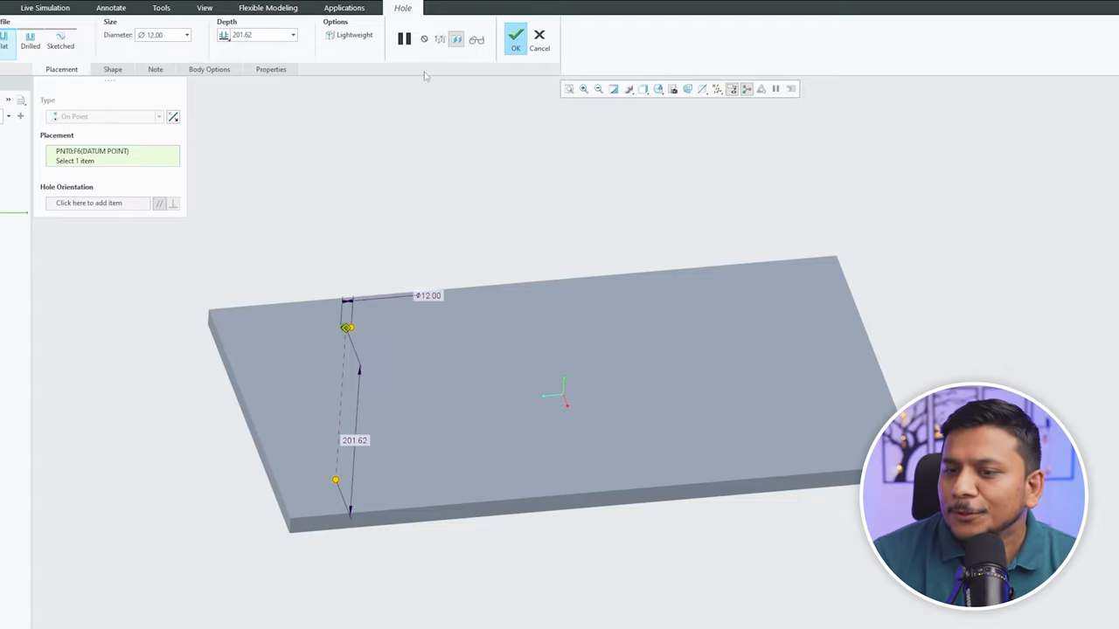
click(516, 35)
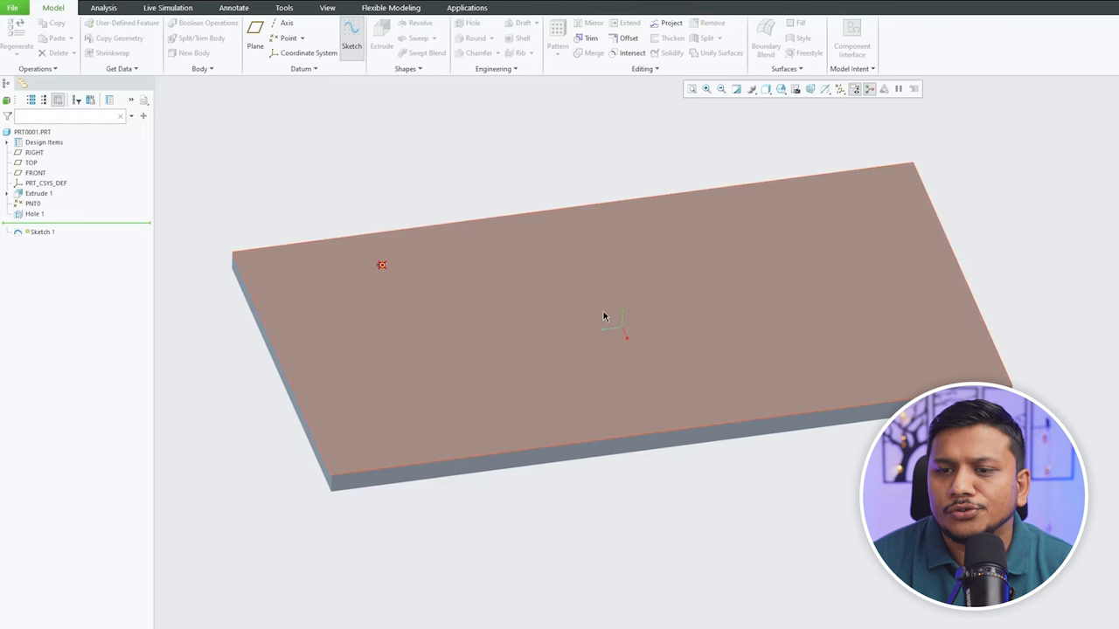
Sketch four points on the top face forming a rectangle around the centre.
click(35, 152)
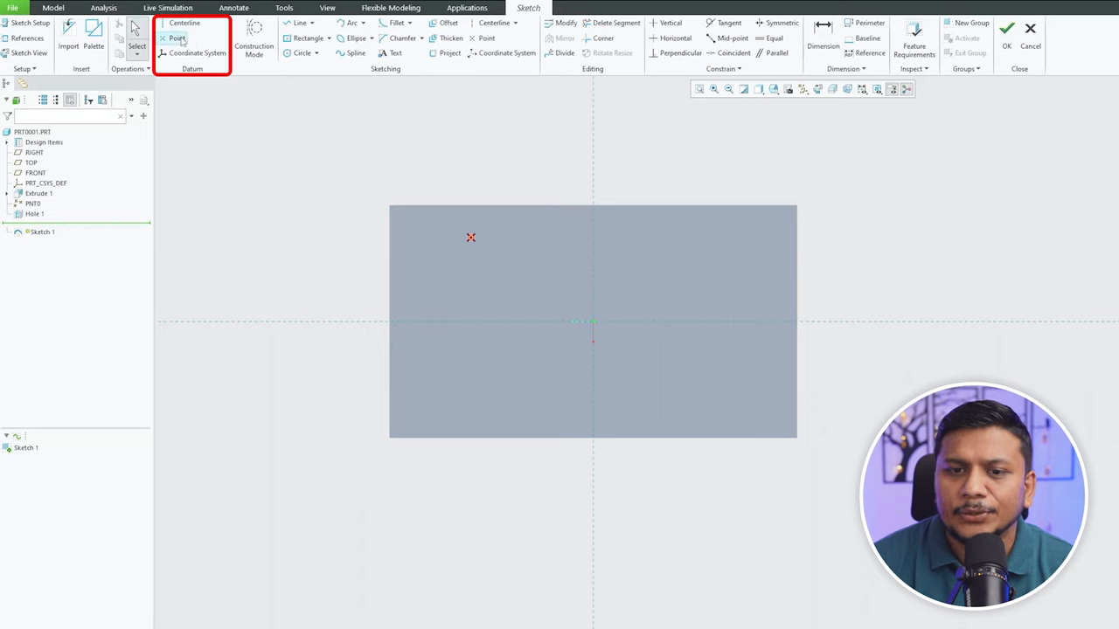
mouse_move(178, 39)
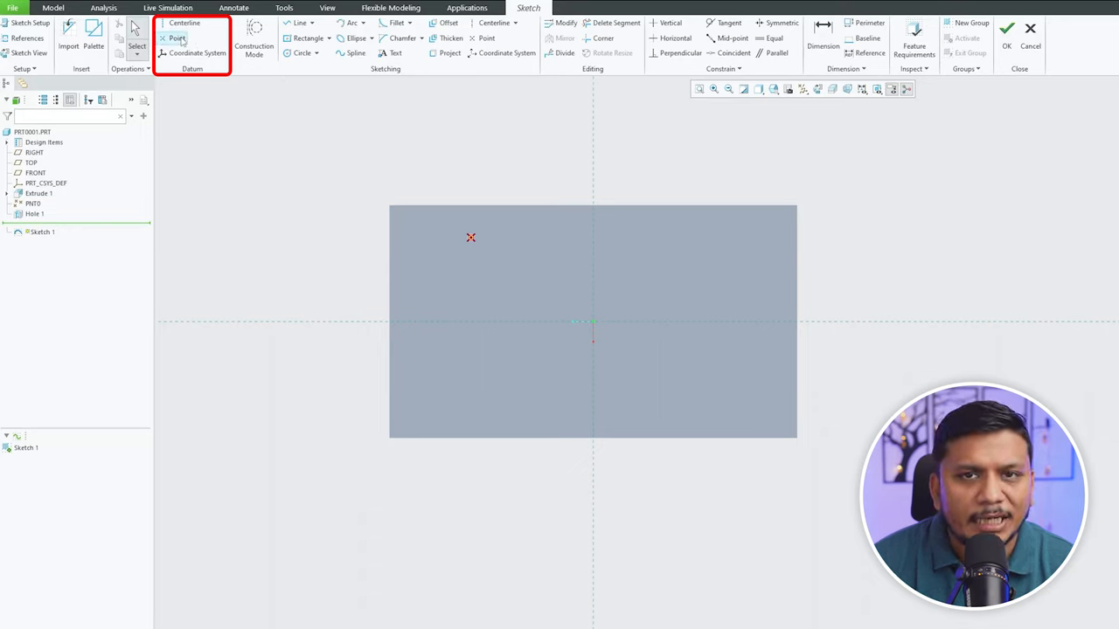
click(486, 38)
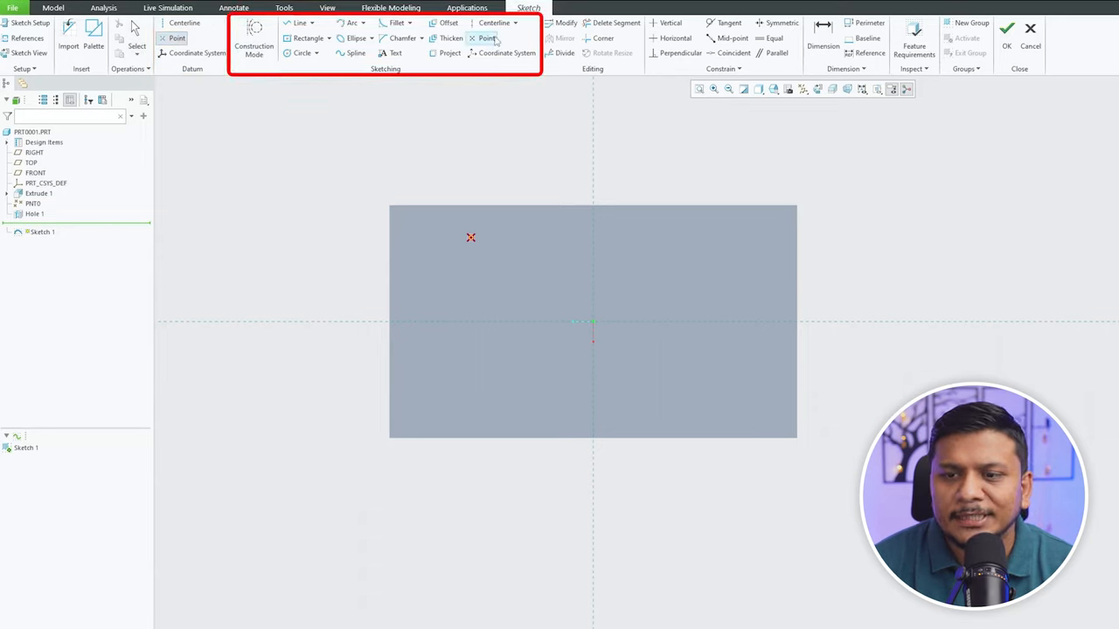
click(662, 371)
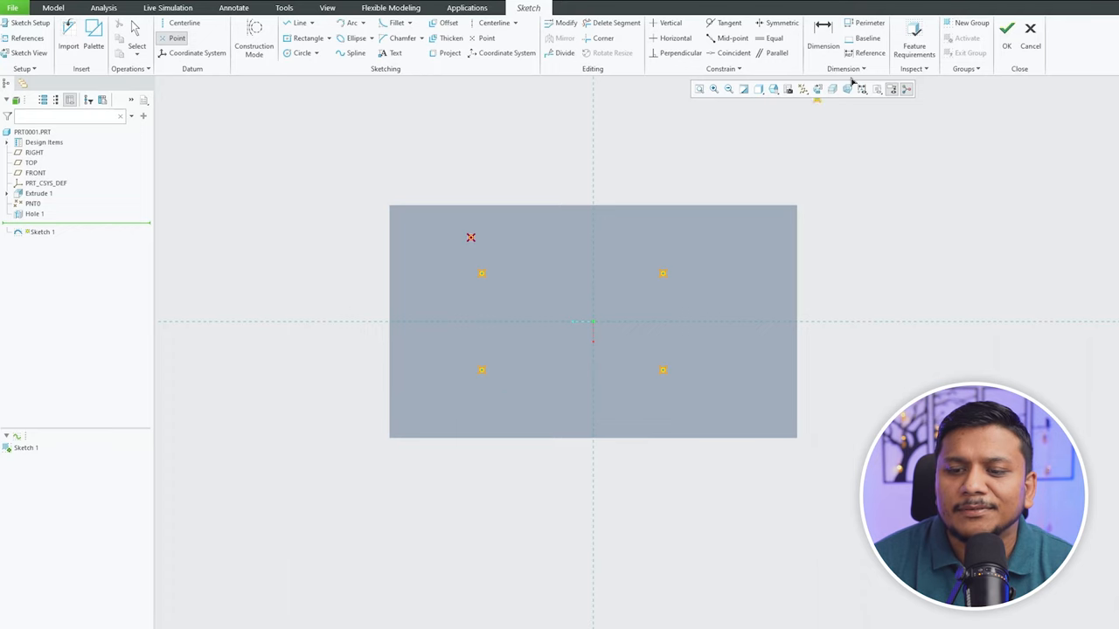
click(1006, 28)
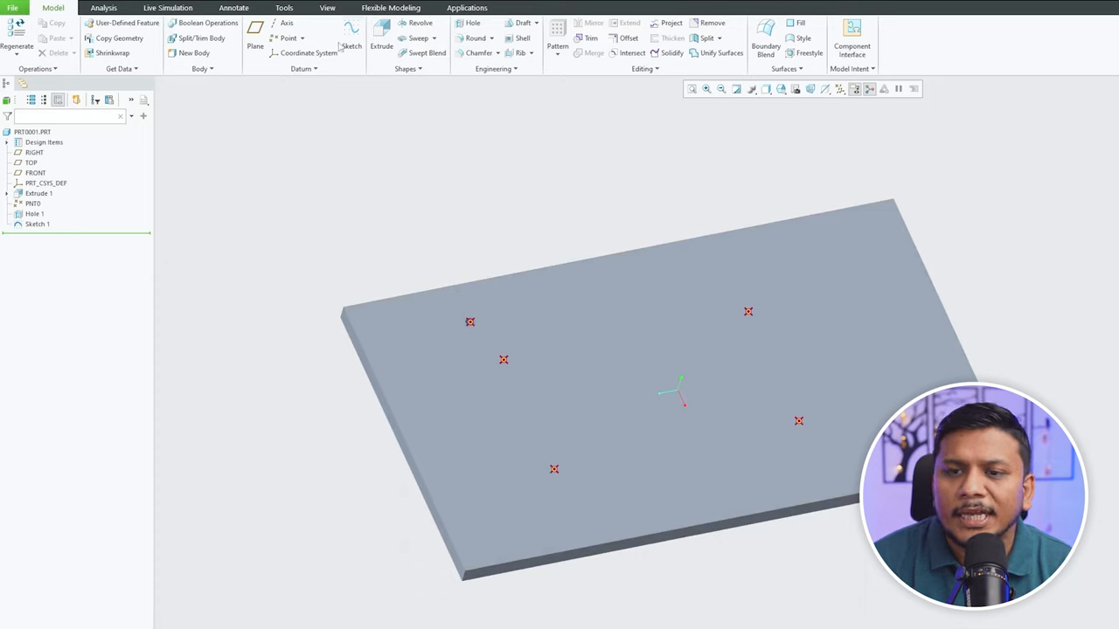
click(472, 23)
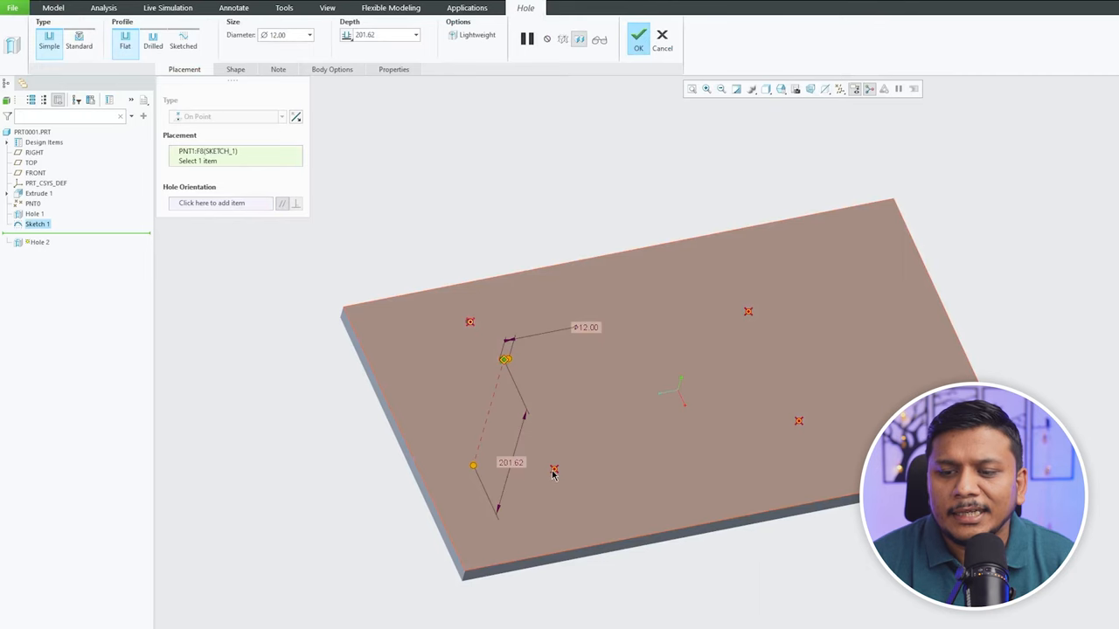
click(638, 37)
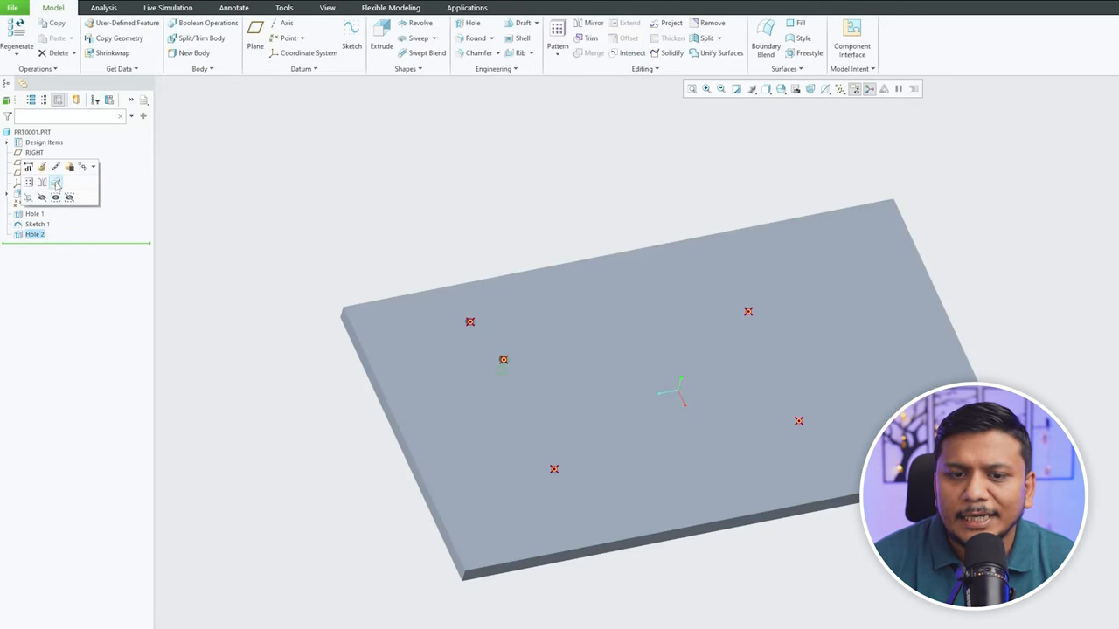
click(558, 39)
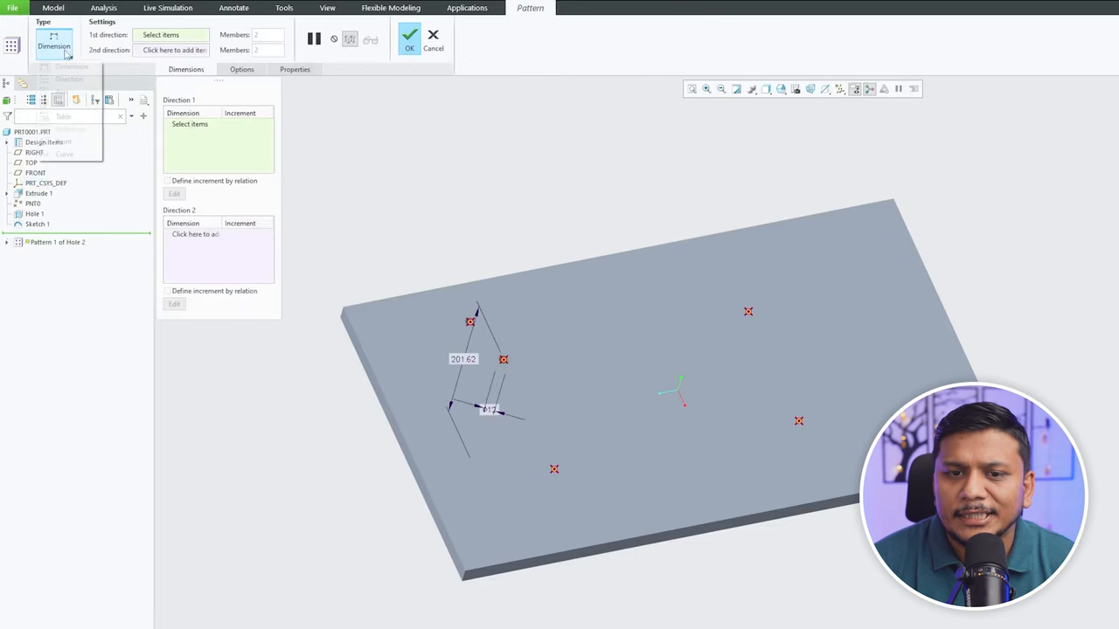
click(433, 35)
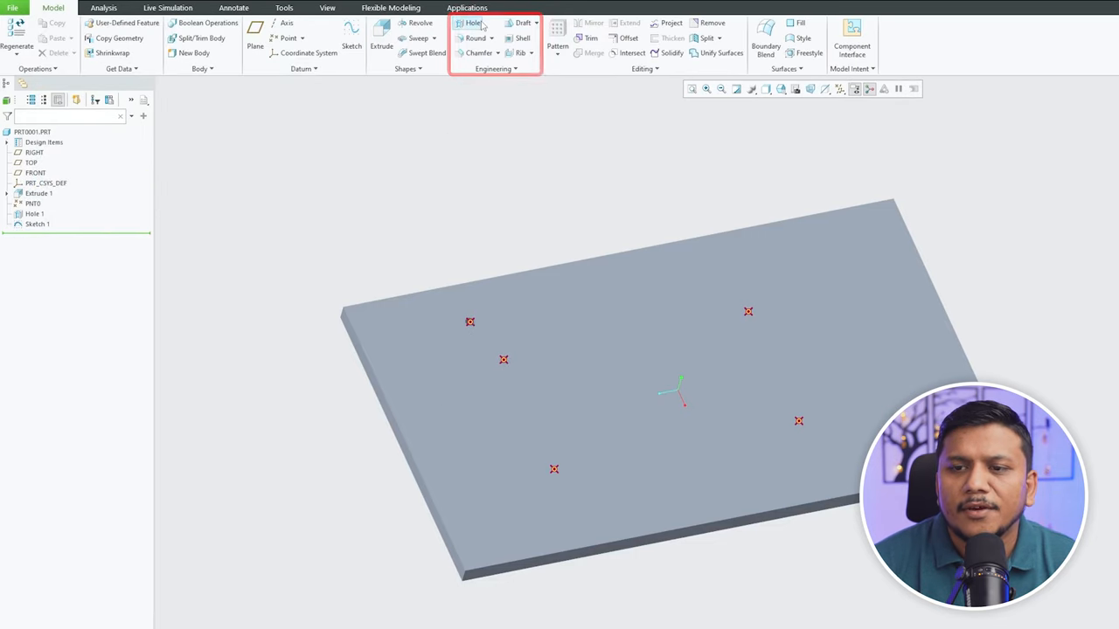
Add standard ISO tapped holes at the four points of Sketch 1 with the chosen screw size.
click(473, 22)
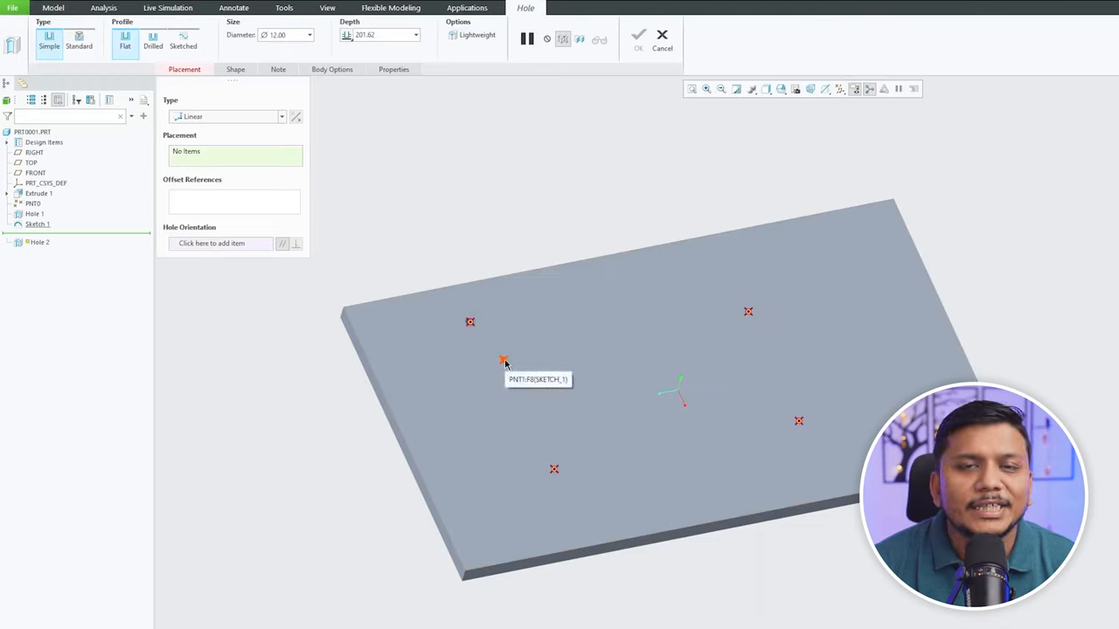
click(37, 224)
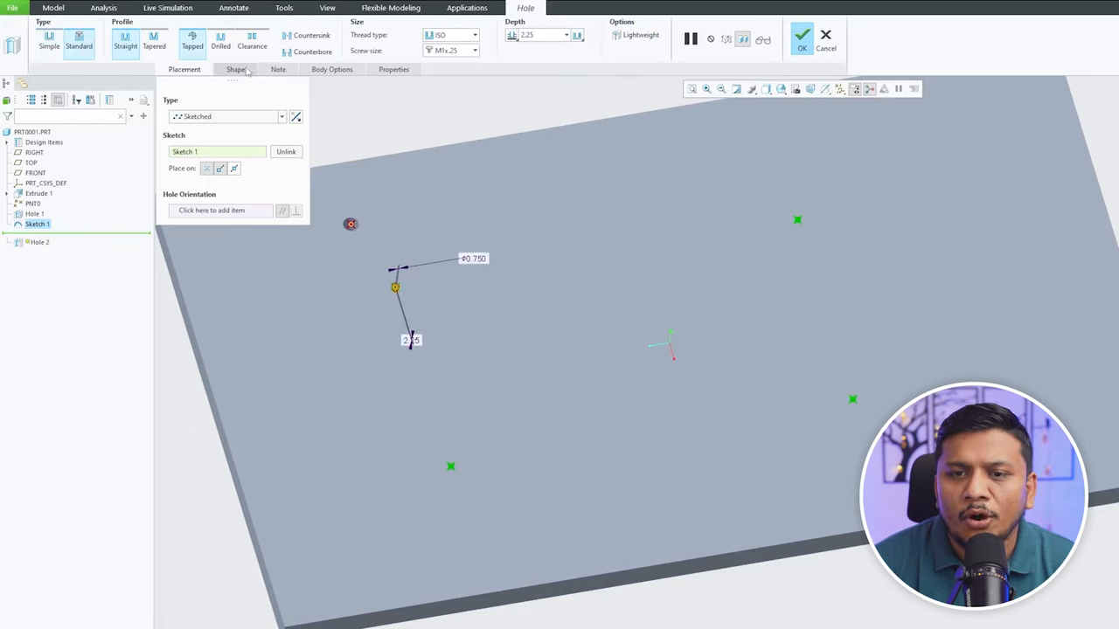
click(476, 35)
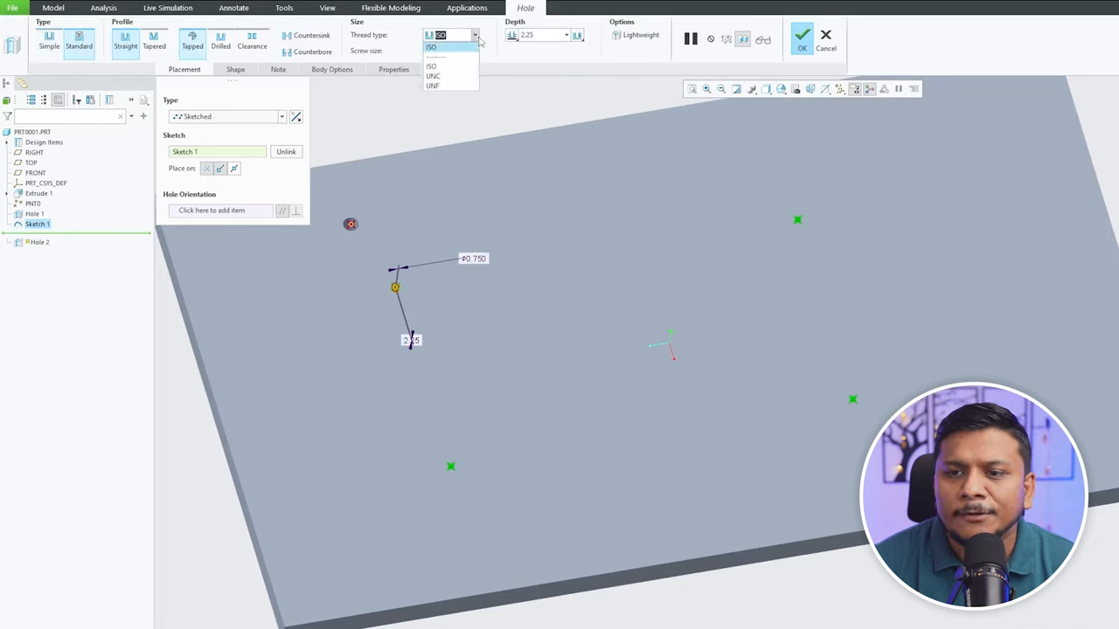
click(430, 67)
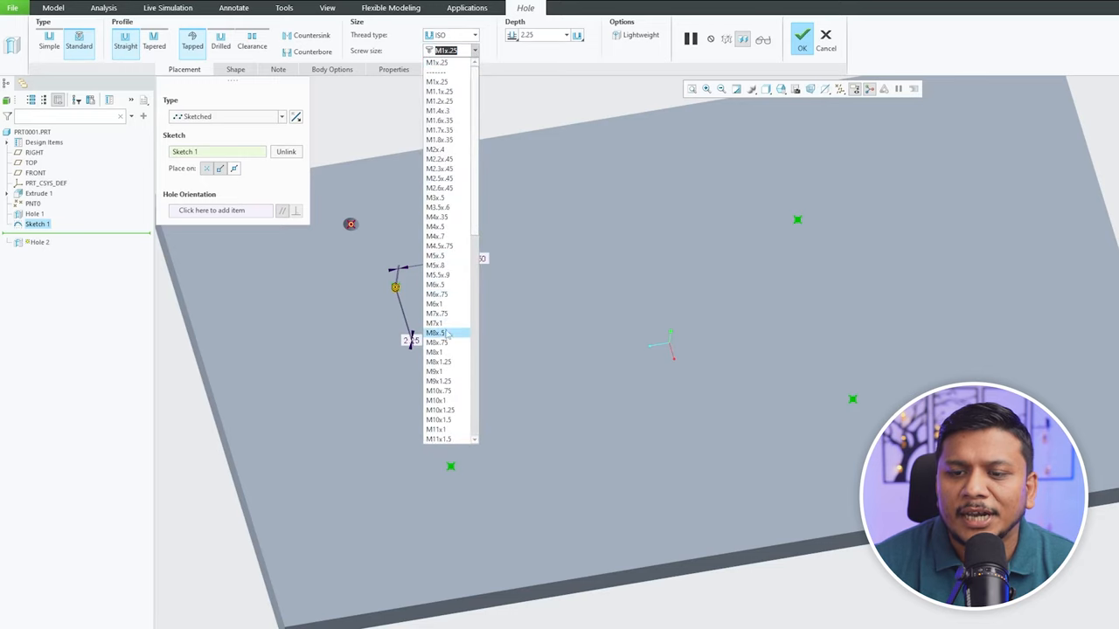
click(436, 332)
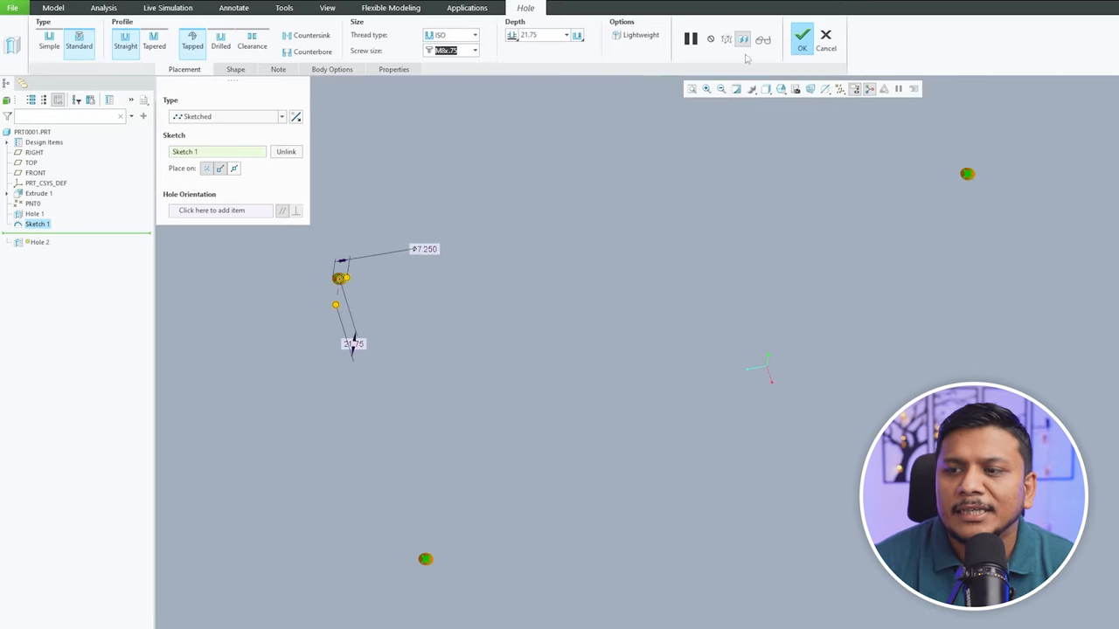
click(801, 35)
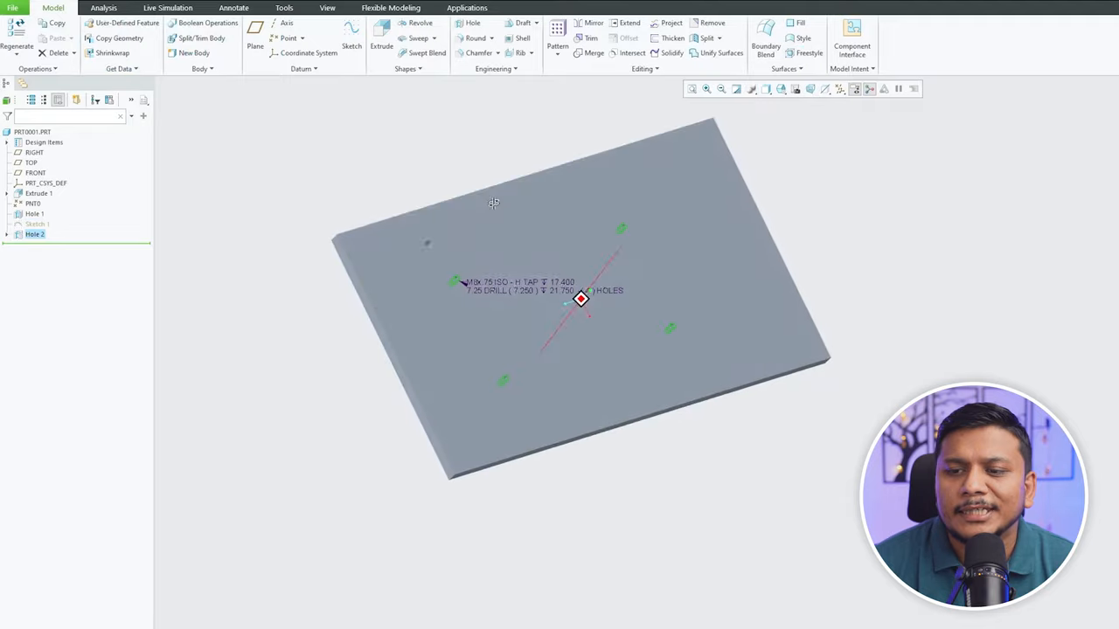